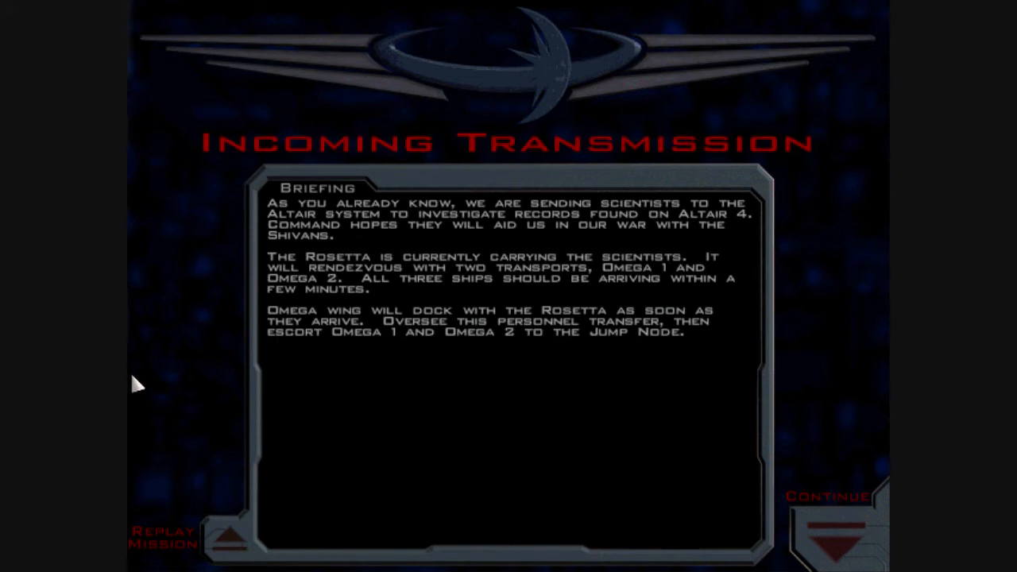
{"action": "mouse_move", "coordinate": [315, 484]}
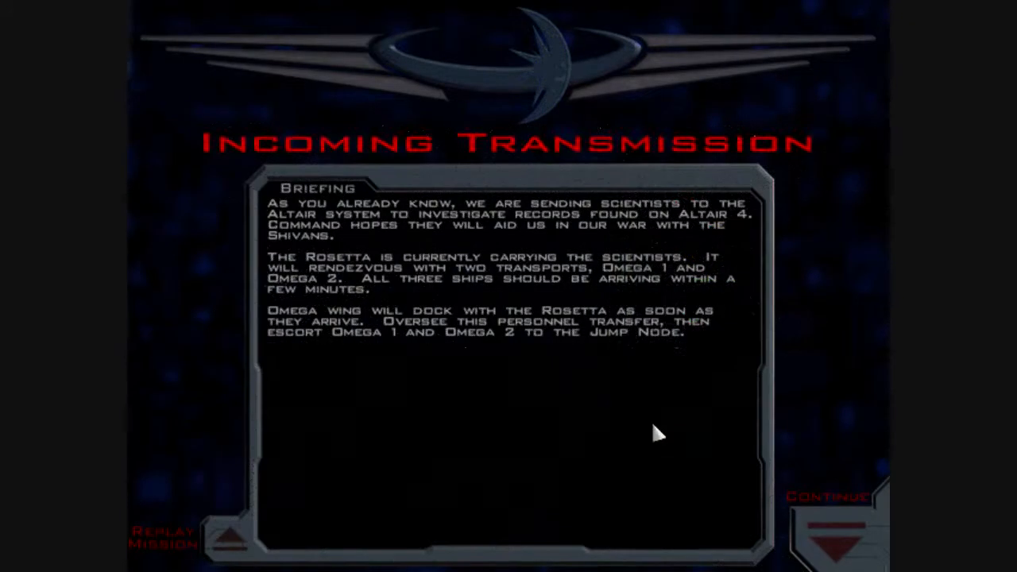
{"action": "mouse_move", "coordinate": [753, 406]}
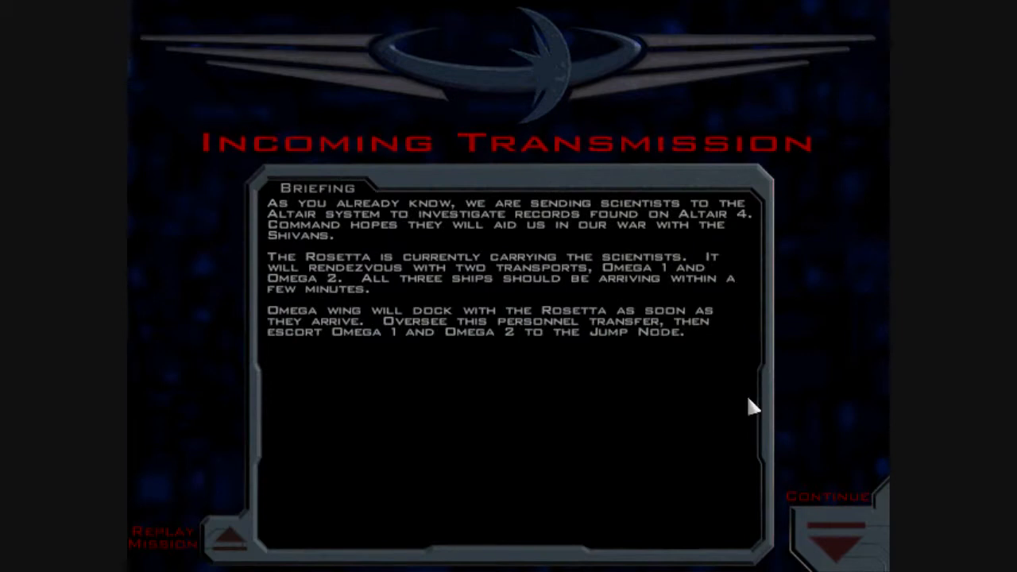
{"action": "mouse_move", "coordinate": [747, 382]}
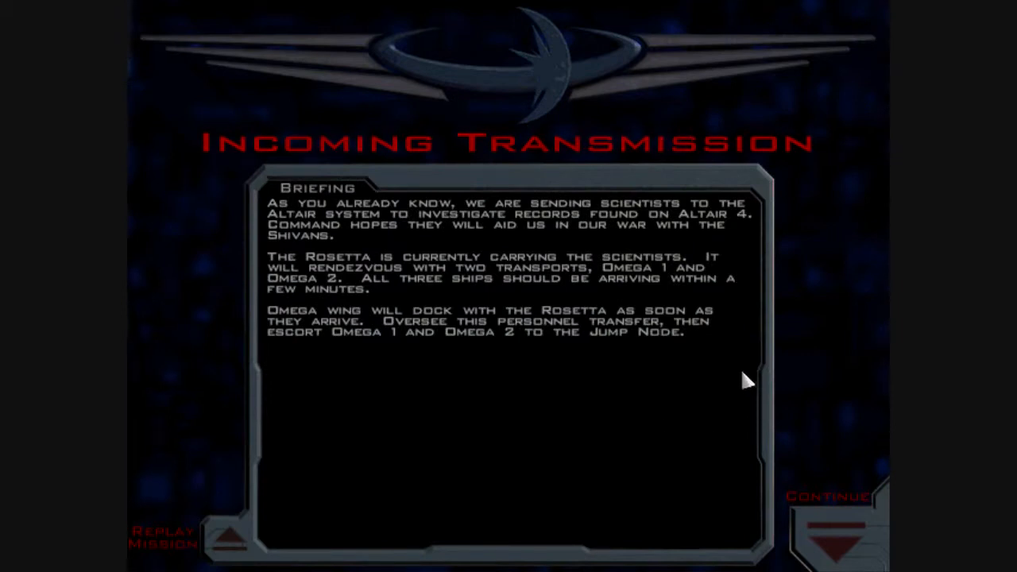